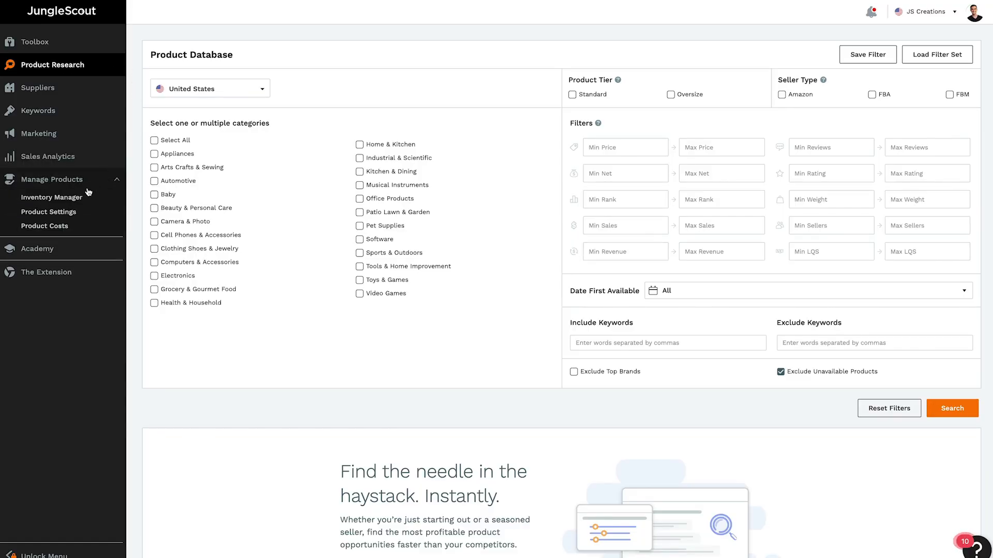
Step: Show the Inventory Manager with both products flagged Reorder Soon
{"action": "left_click", "coordinate": [53, 196]}
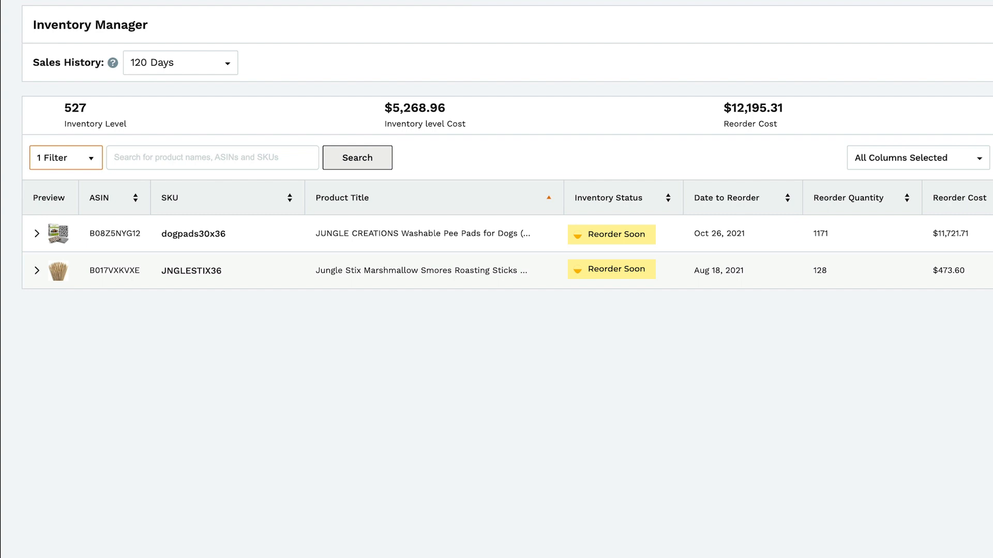
Step: Review the Inventory Status column, now reading Excess Stock for both products
{"action": "left_click", "coordinate": [727, 198]}
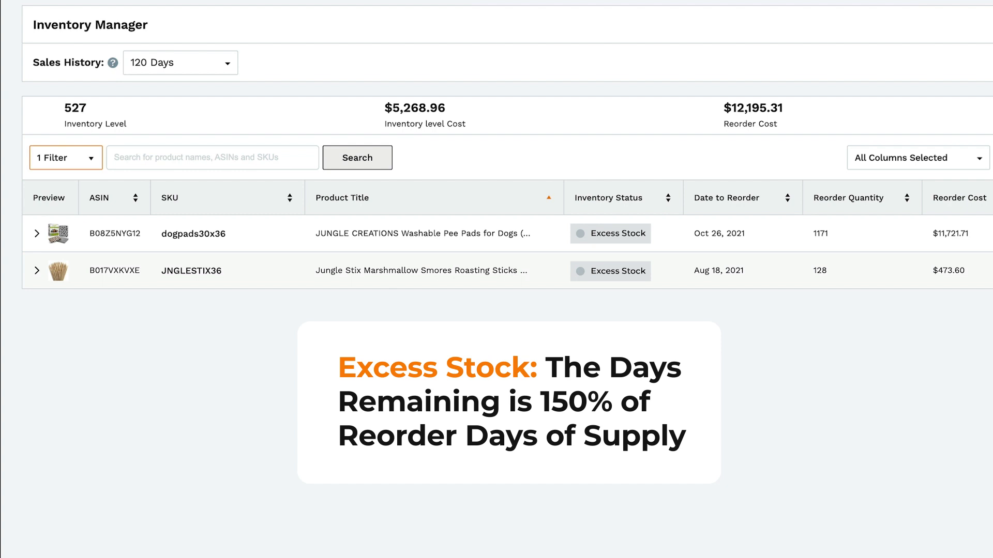
{"action": "left_click", "coordinate": [178, 62]}
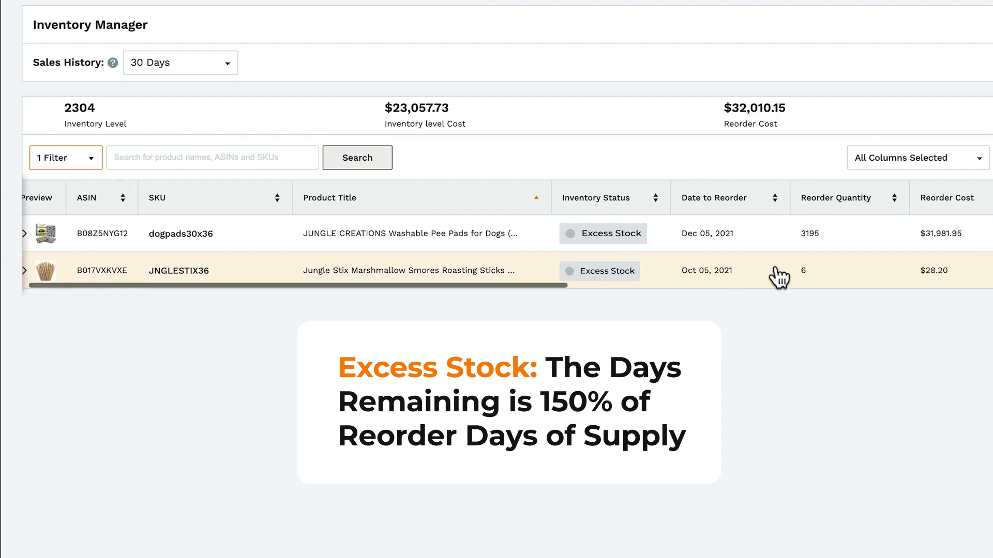
{"action": "scroll", "scroll_direction": "right", "scroll_amount": 3}
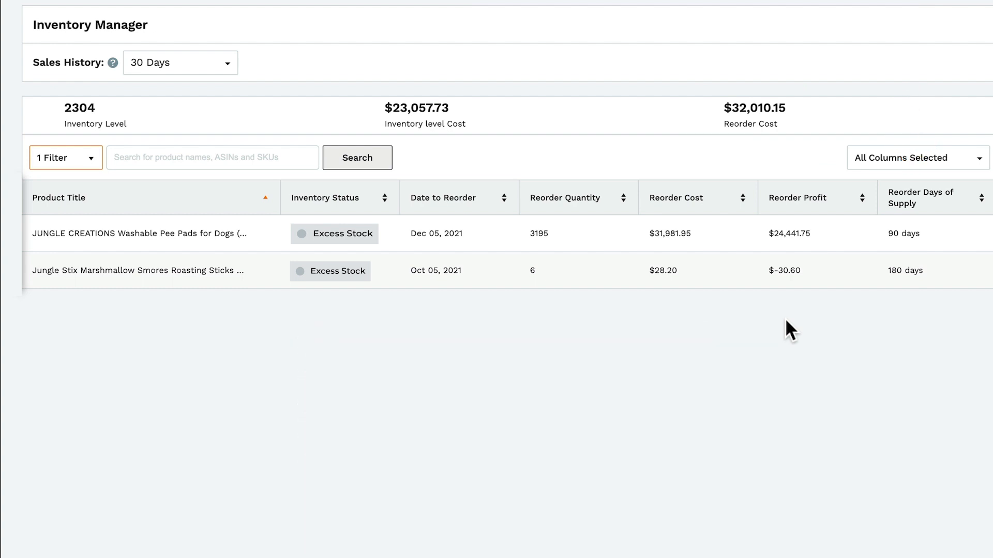
{"action": "left_click", "coordinate": [179, 62]}
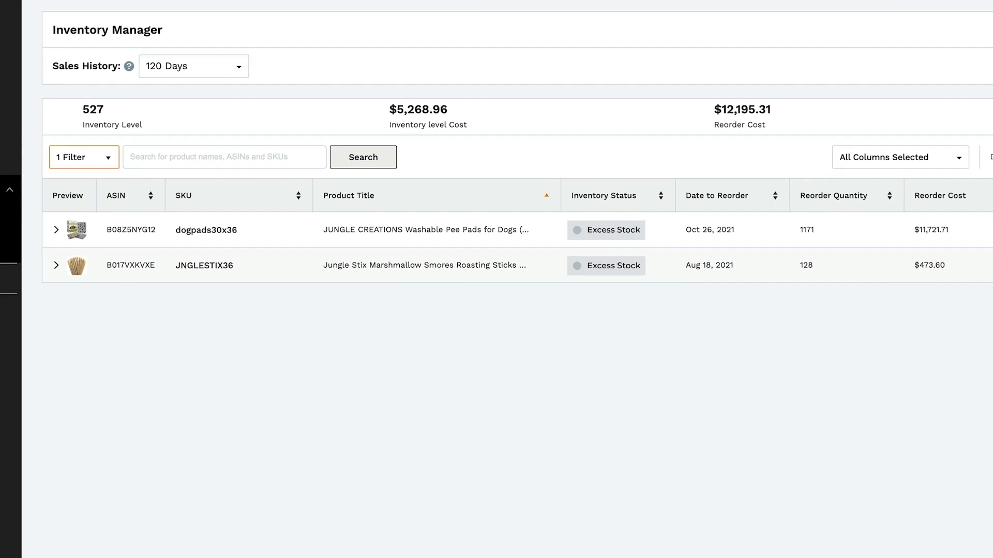
Step: Return to the Inventory Manager and reveal the account menu with marketplaces and settings
{"action": "left_click", "coordinate": [9, 190]}
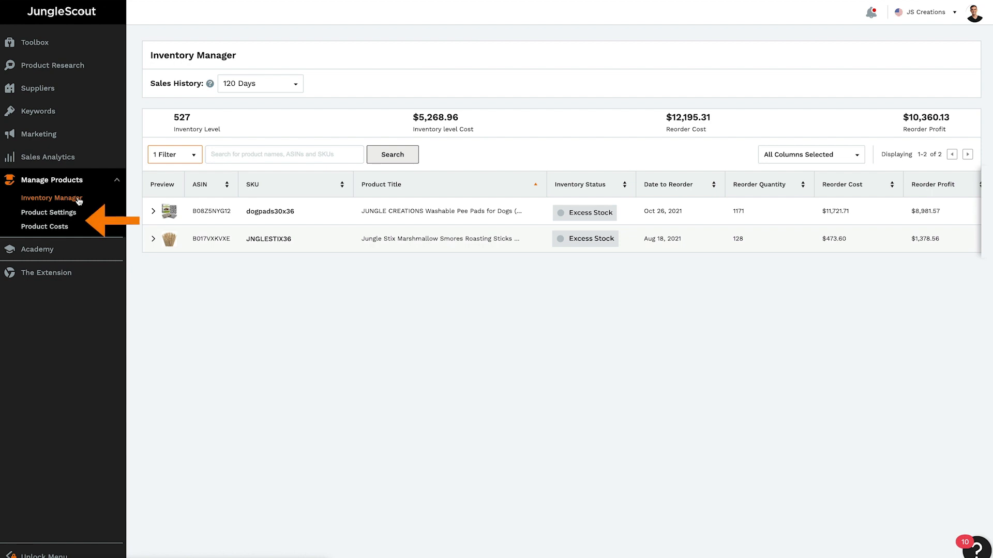
{"action": "left_click", "coordinate": [924, 11]}
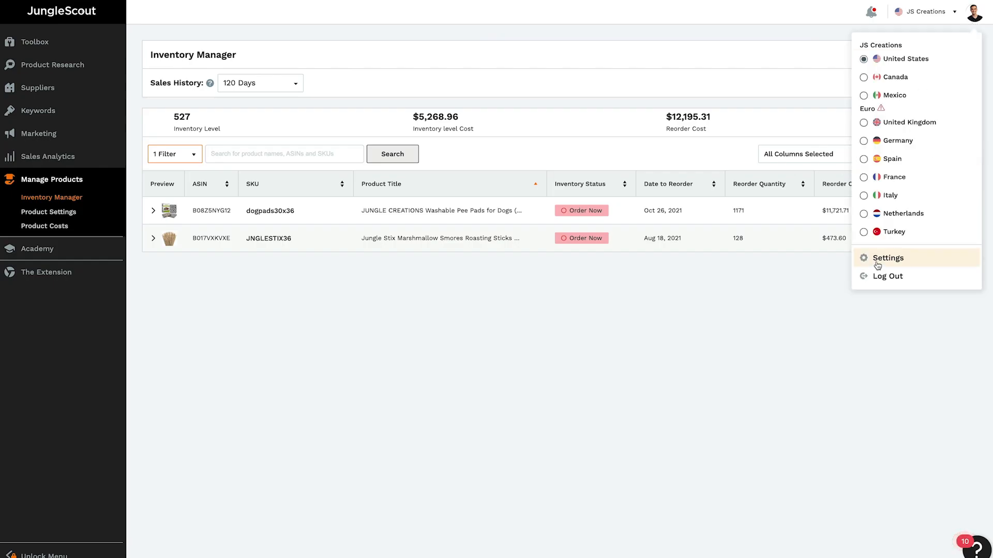
Step: Reach Amazon Settings listing the JS Creations and Euro seller accounts
{"action": "left_click", "coordinate": [887, 258]}
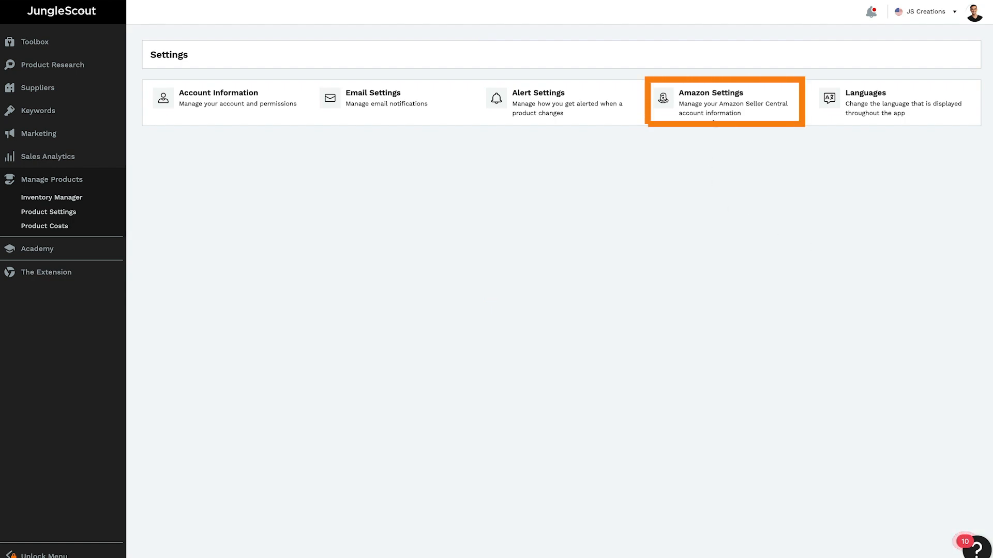
{"action": "left_click", "coordinate": [724, 102]}
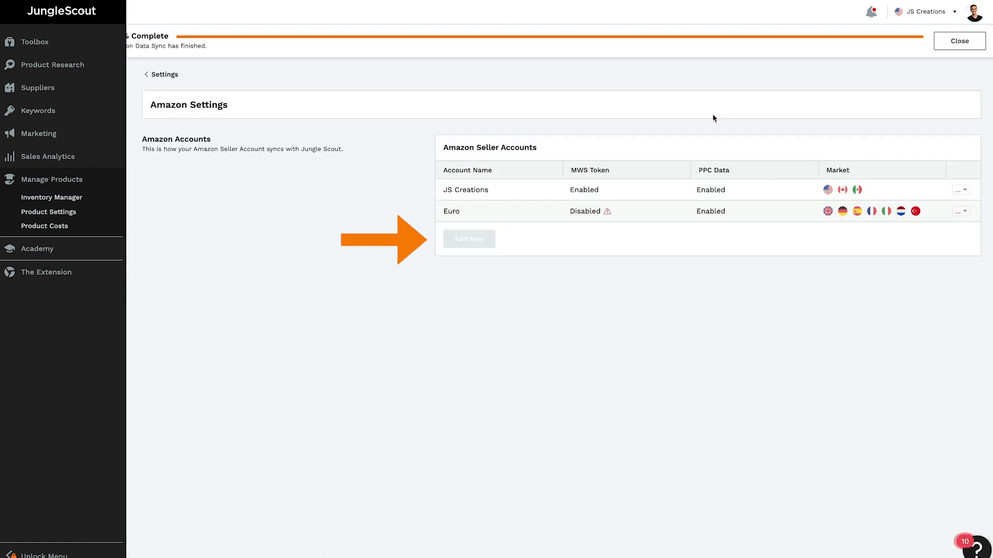
{"action": "mouse_move", "coordinate": [468, 239]}
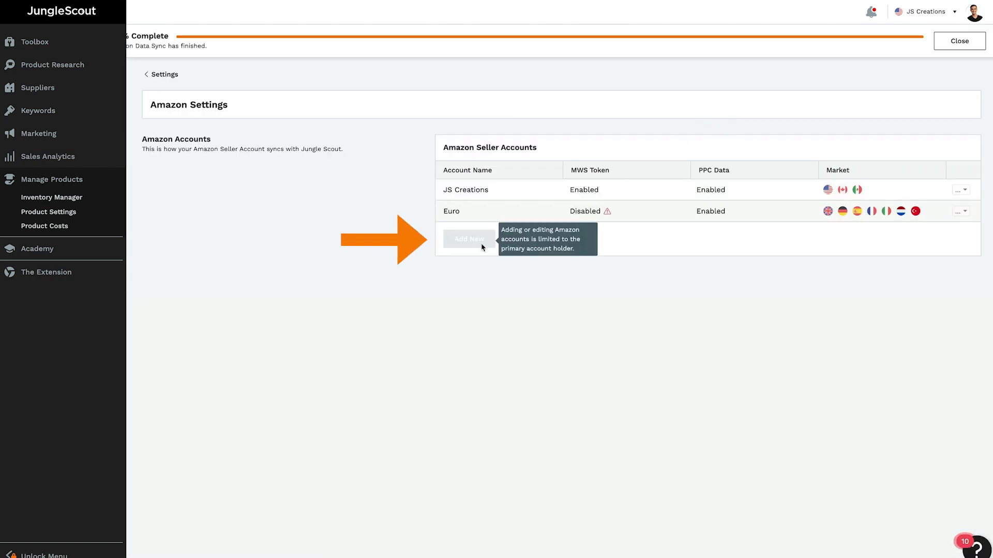
{"action": "mouse_move", "coordinate": [216, 277]}
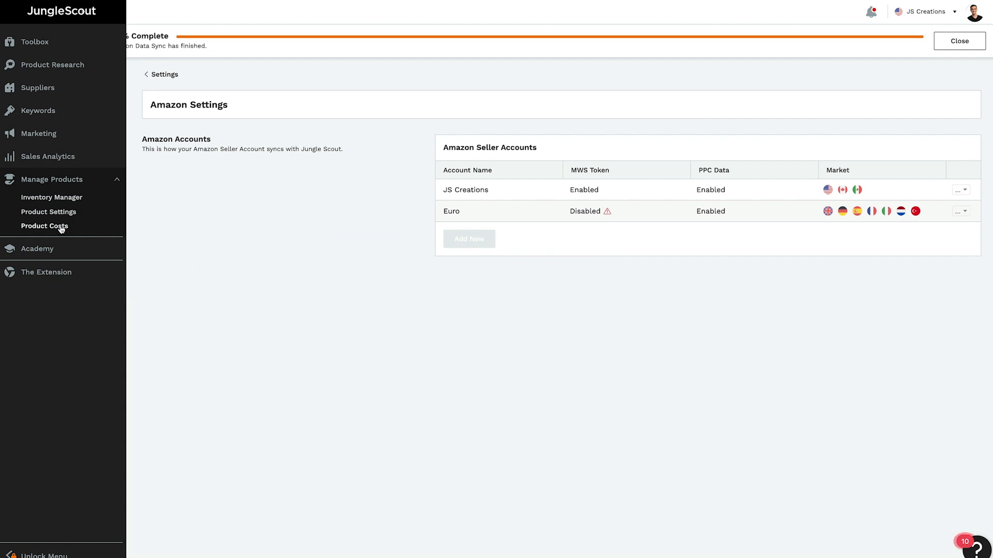
Step: Add a $1.00 supplier shipping cost to Jungle Stix, bringing unit cost to $4.70
{"action": "left_click", "coordinate": [45, 227]}
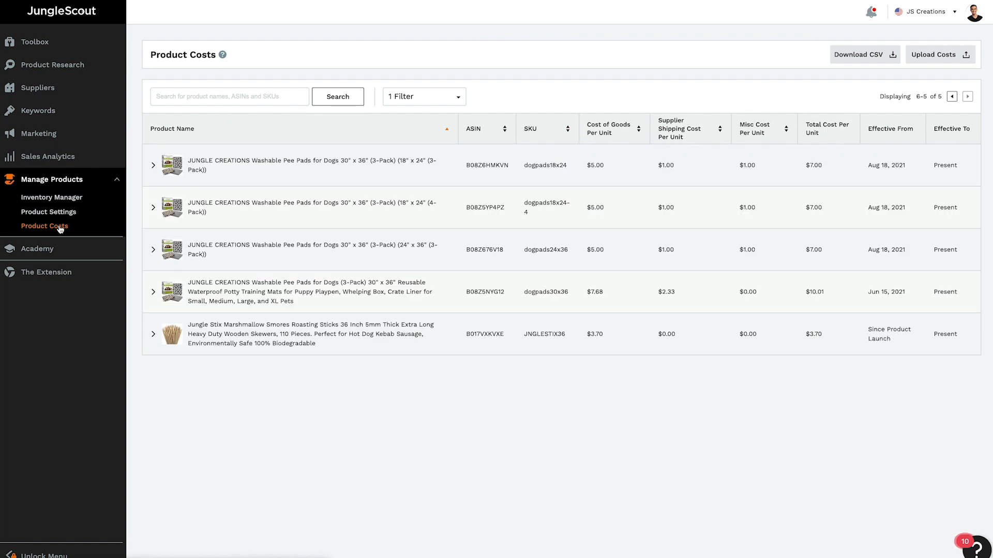
{"action": "mouse_move", "coordinate": [103, 238]}
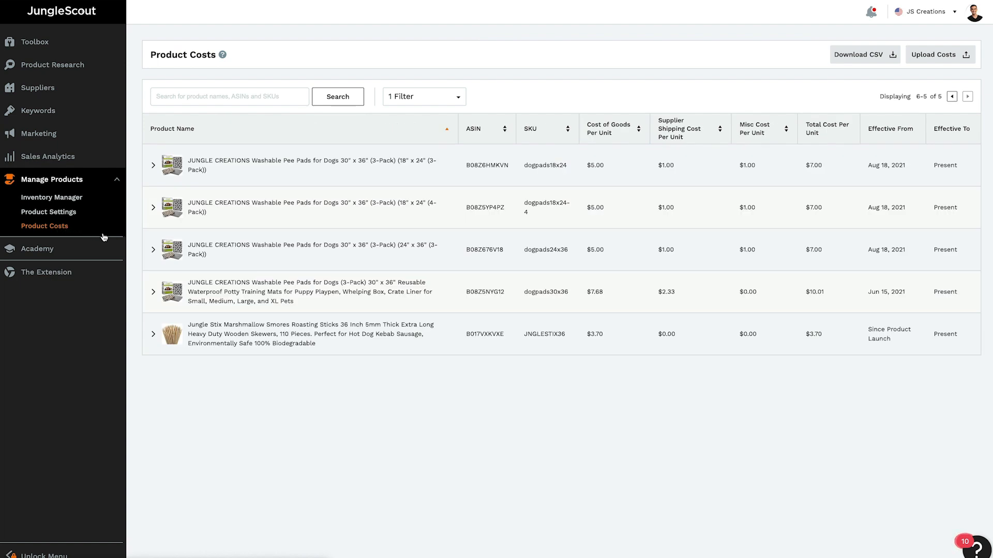
{"action": "left_click", "coordinate": [153, 334]}
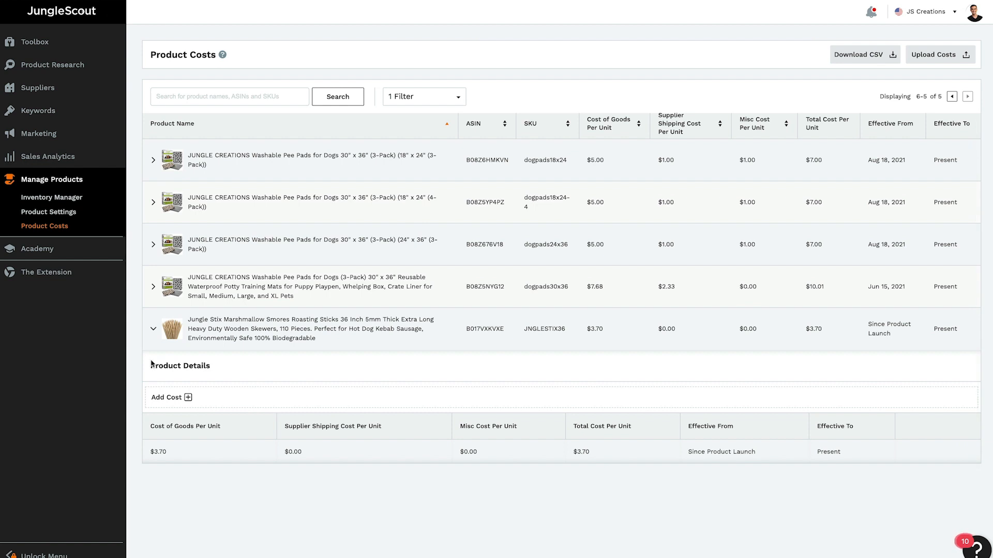
{"action": "mouse_move", "coordinate": [146, 407]}
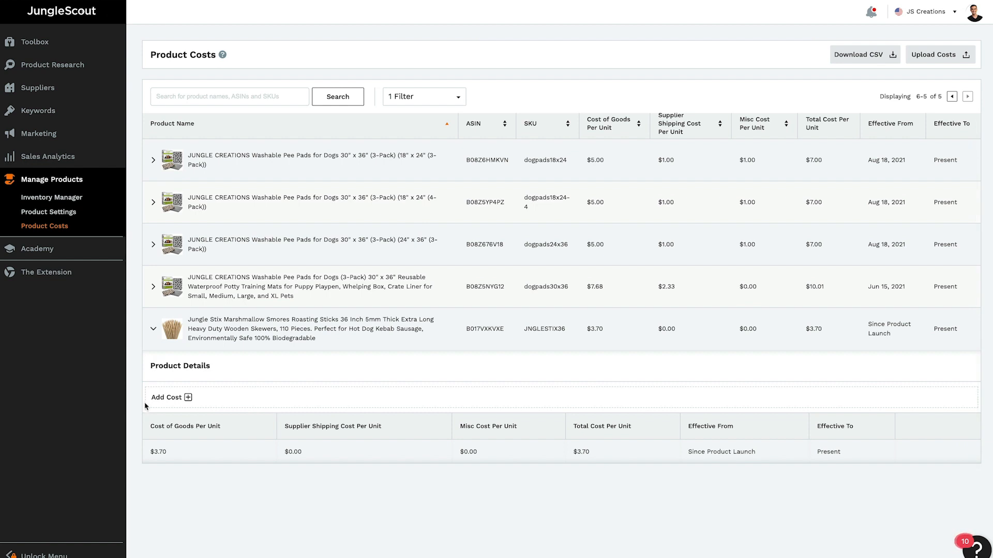
{"action": "mouse_move", "coordinate": [187, 397]}
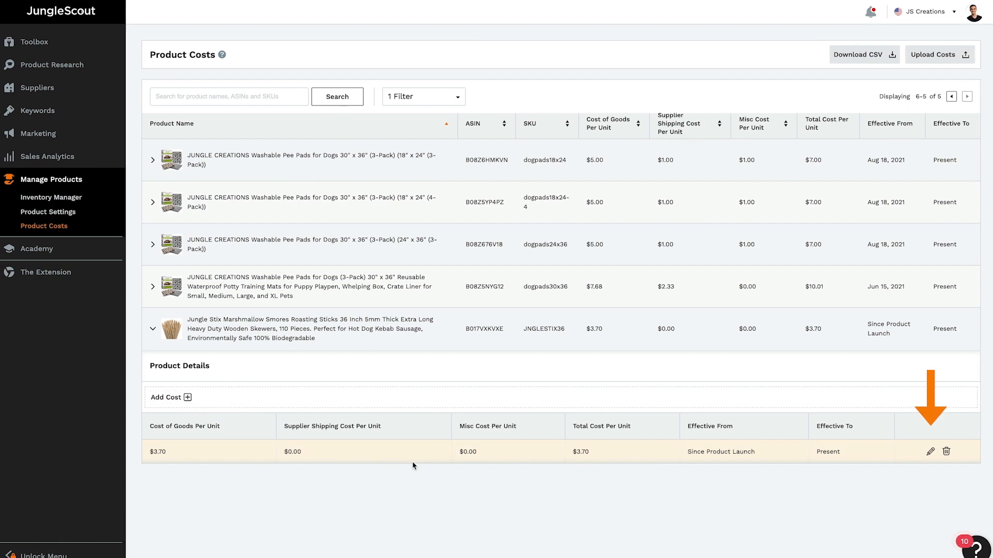
{"action": "mouse_move", "coordinate": [929, 452]}
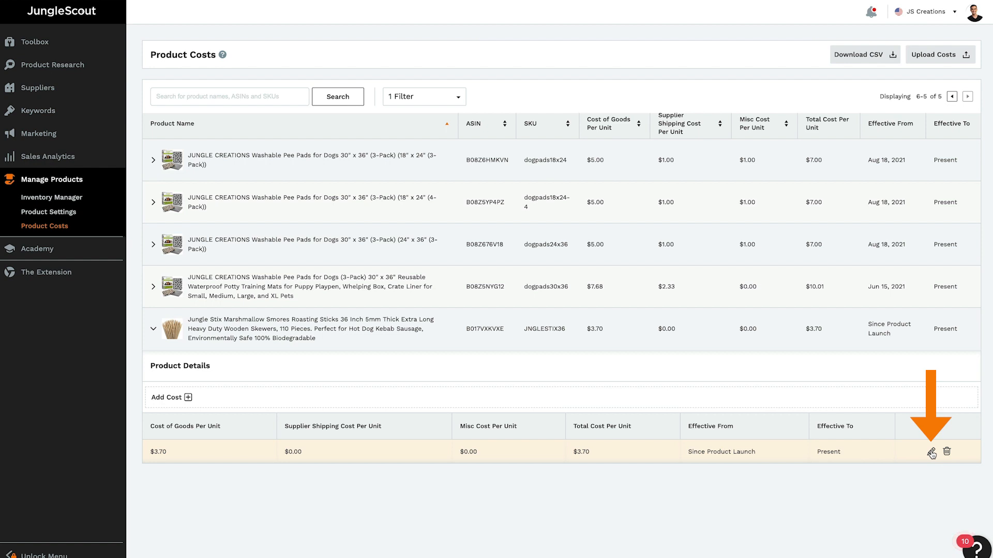
{"action": "left_click", "coordinate": [929, 451]}
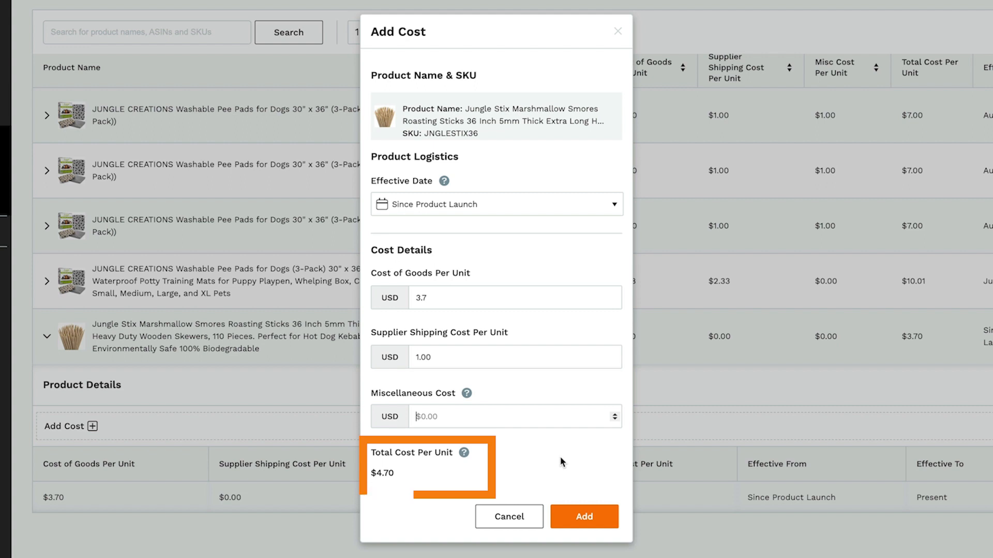
{"action": "left_click", "coordinate": [509, 517]}
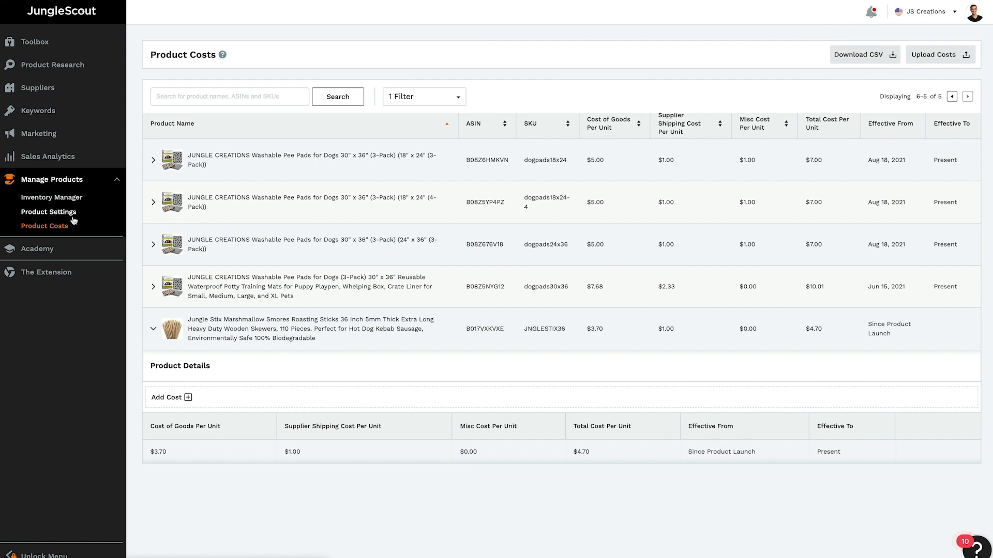
Step: Show Product Settings where dogpads30x36 gets 60-day lead time and 90 reorder days
{"action": "left_click", "coordinate": [49, 211]}
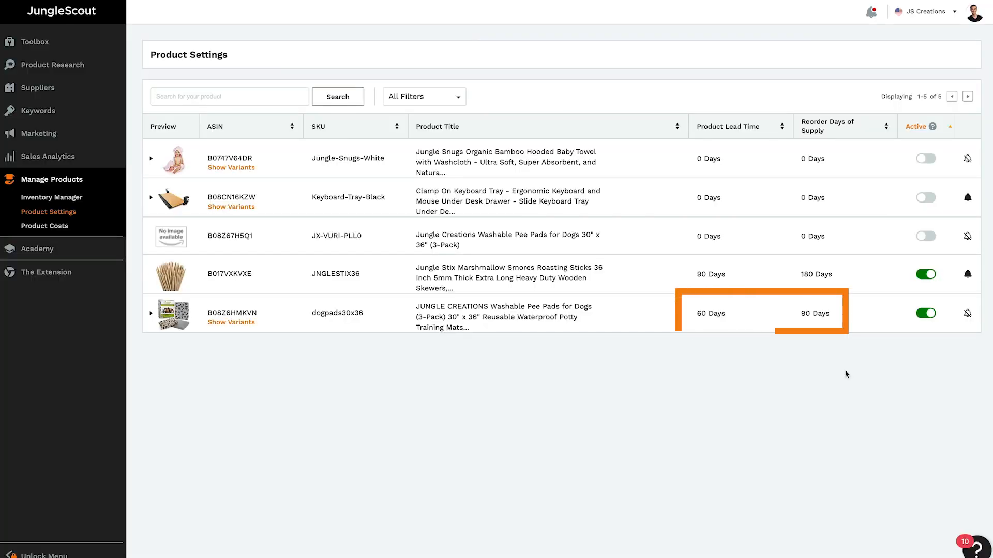
Step: Base the Inventory Manager on 30 days of sales history for the dogpads30x36 review
{"action": "left_click", "coordinate": [51, 196]}
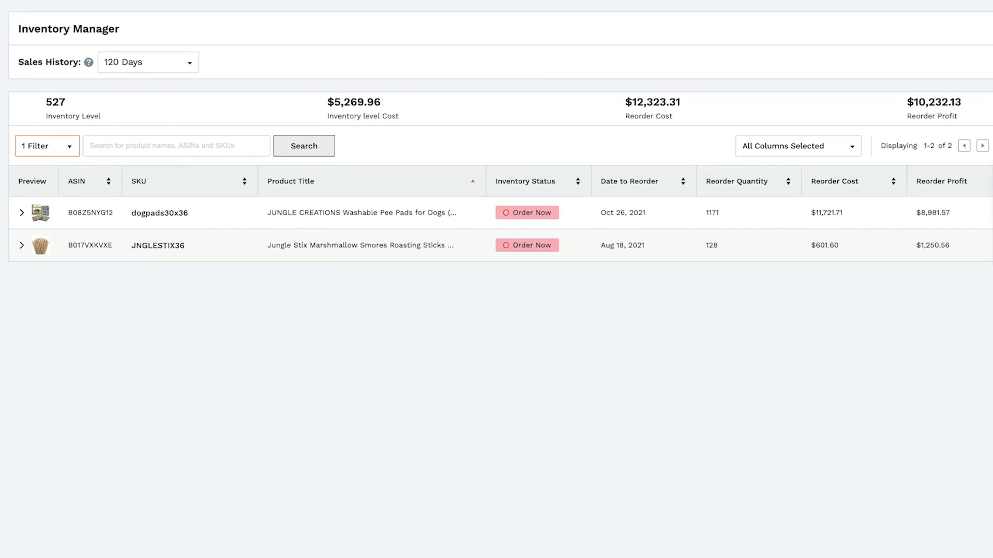
{"action": "left_click", "coordinate": [148, 62]}
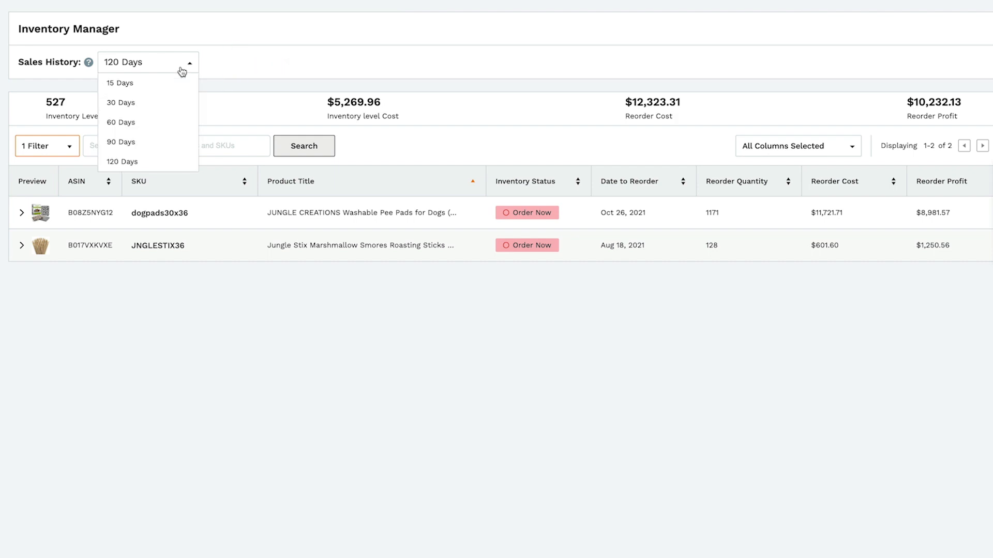
{"action": "left_click", "coordinate": [120, 102]}
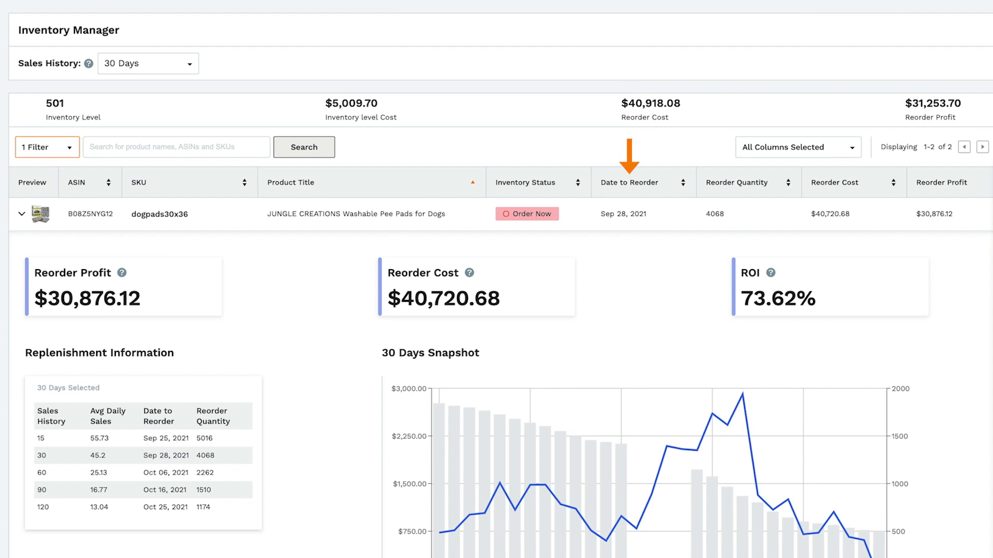
{"action": "mouse_move", "coordinate": [95, 123]}
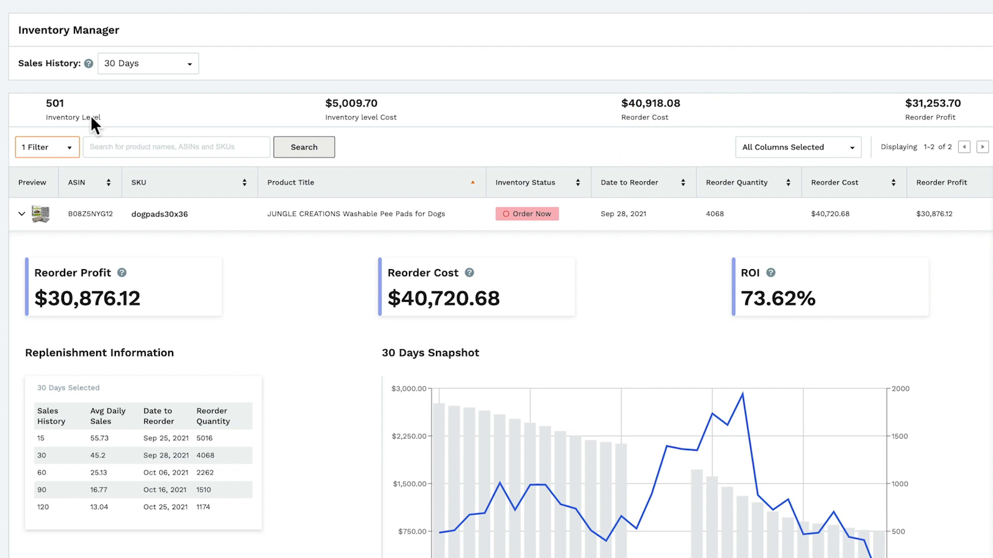
{"action": "left_click", "coordinate": [148, 63]}
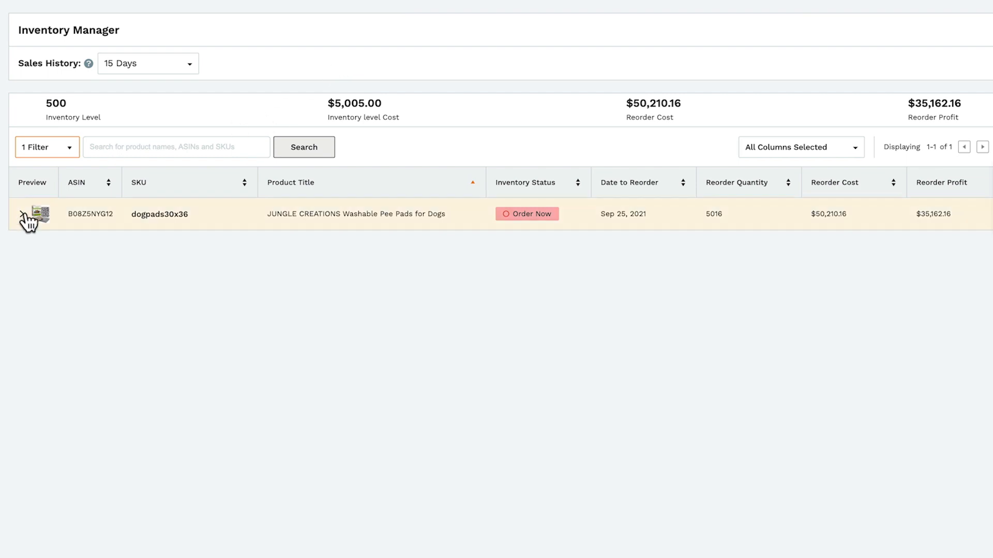
{"action": "left_click", "coordinate": [24, 213]}
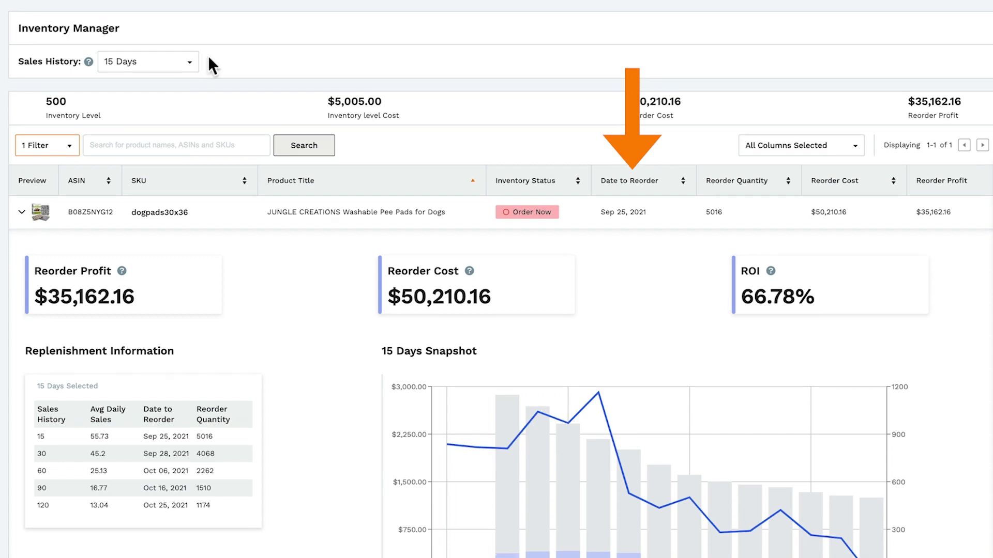
{"action": "left_click", "coordinate": [148, 61]}
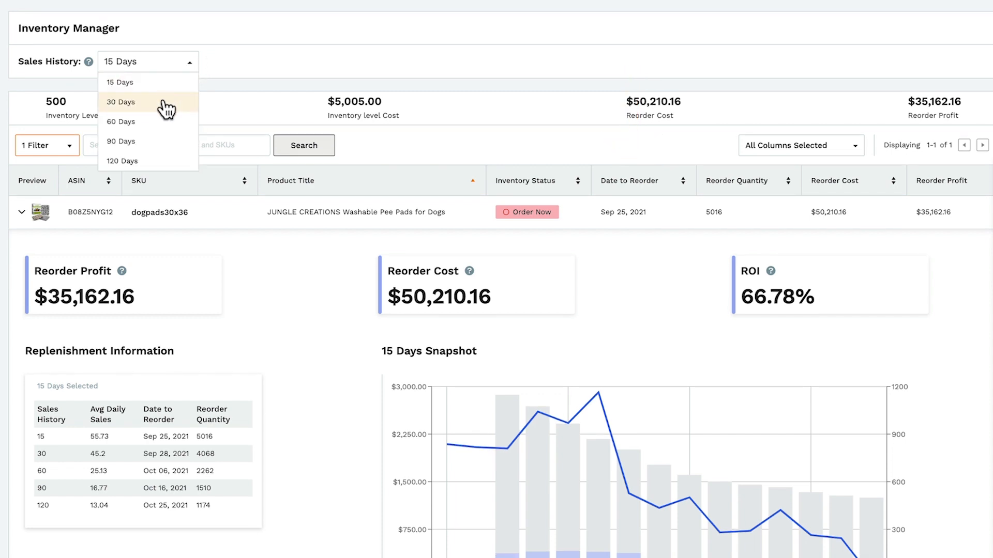
{"action": "left_click", "coordinate": [121, 103]}
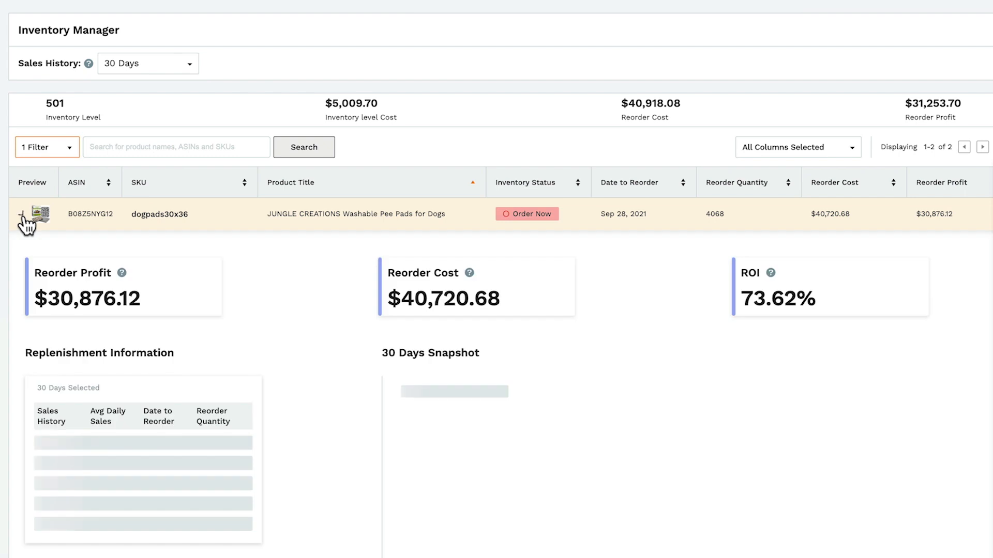
{"action": "left_click", "coordinate": [22, 213]}
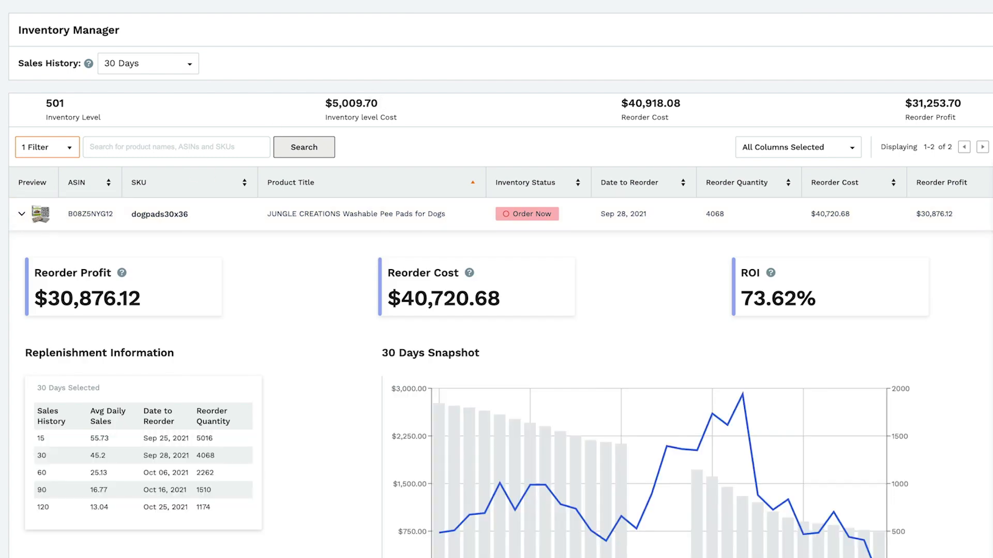
{"action": "left_click", "coordinate": [148, 63]}
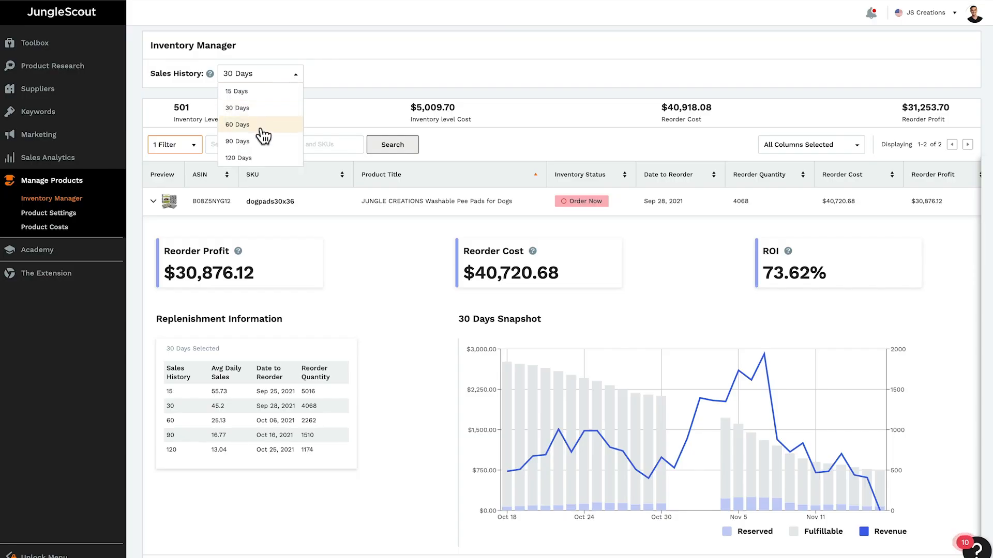
{"action": "left_click", "coordinate": [238, 124]}
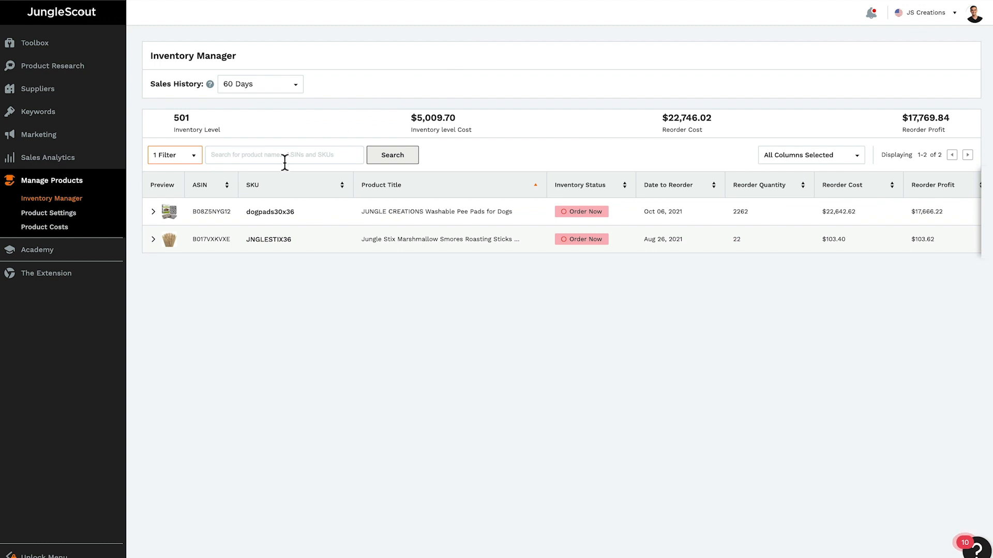
{"action": "left_click", "coordinate": [153, 211]}
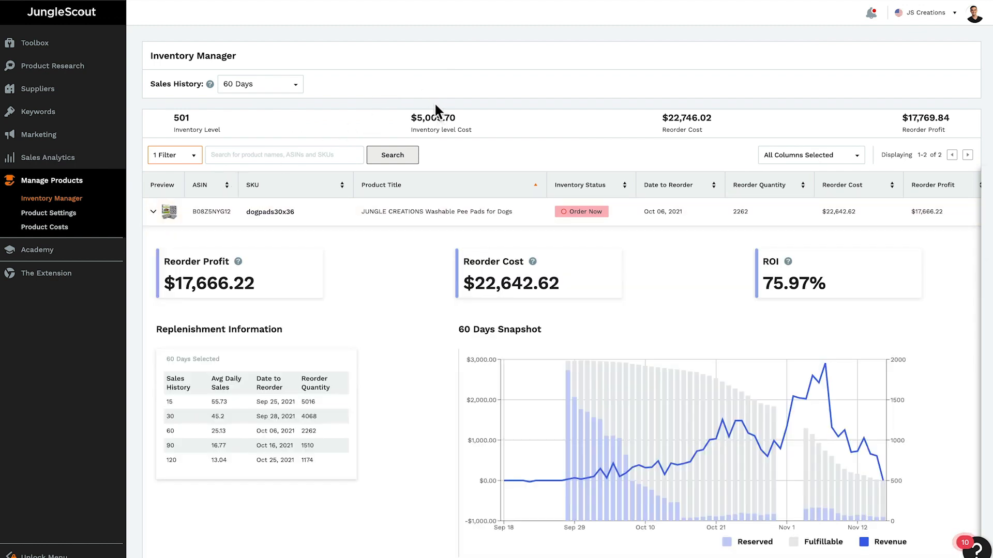
{"action": "mouse_move", "coordinate": [328, 92]}
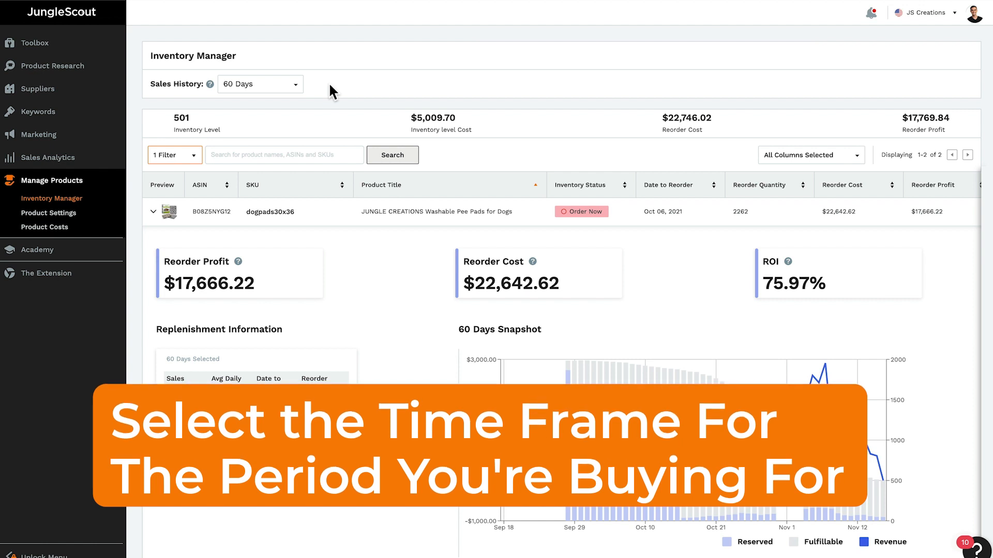
{"action": "scroll", "scroll_direction": "down", "scroll_amount": 3}
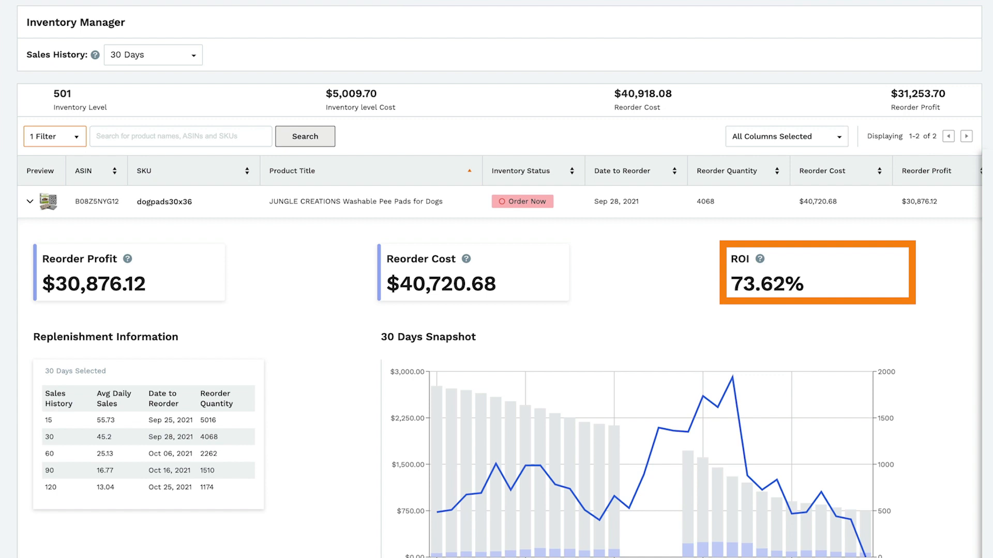
{"action": "scroll", "scroll_direction": "down", "scroll_amount": 3}
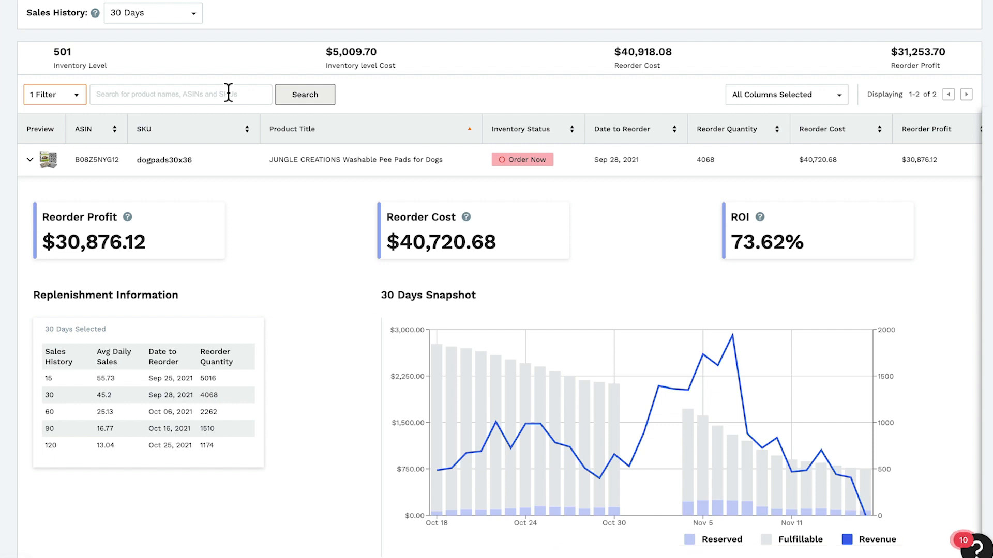
{"action": "mouse_move", "coordinate": [501, 418]}
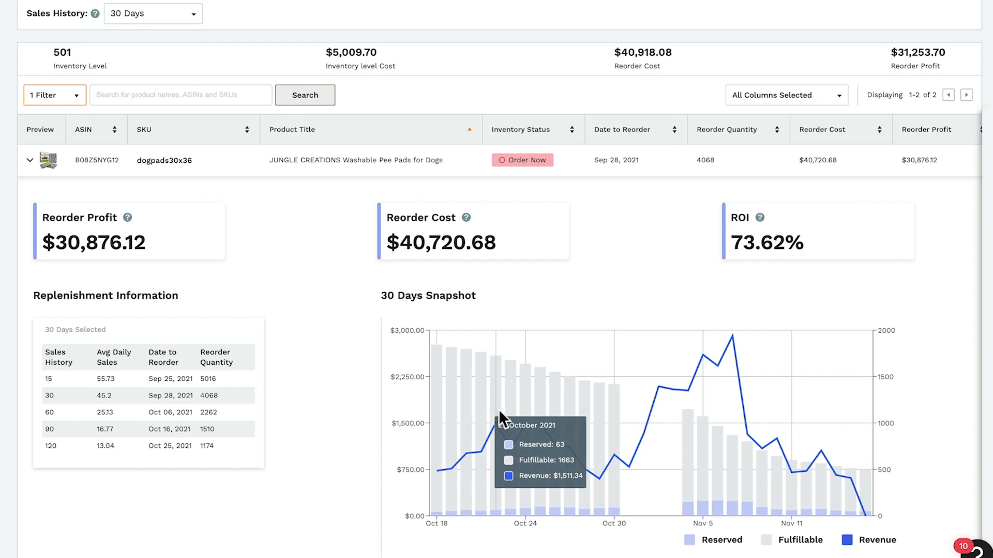
{"action": "mouse_move", "coordinate": [608, 431]}
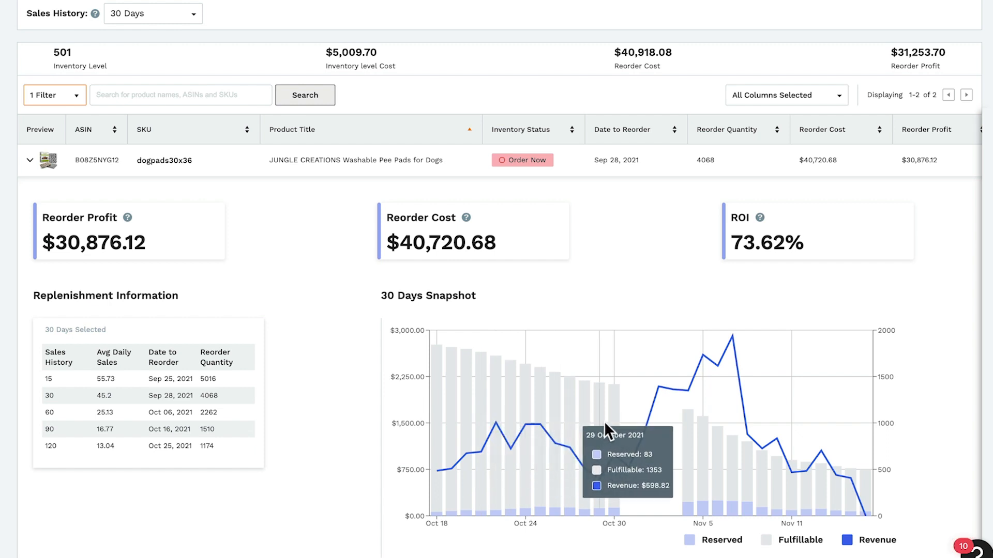
{"action": "mouse_move", "coordinate": [688, 418]}
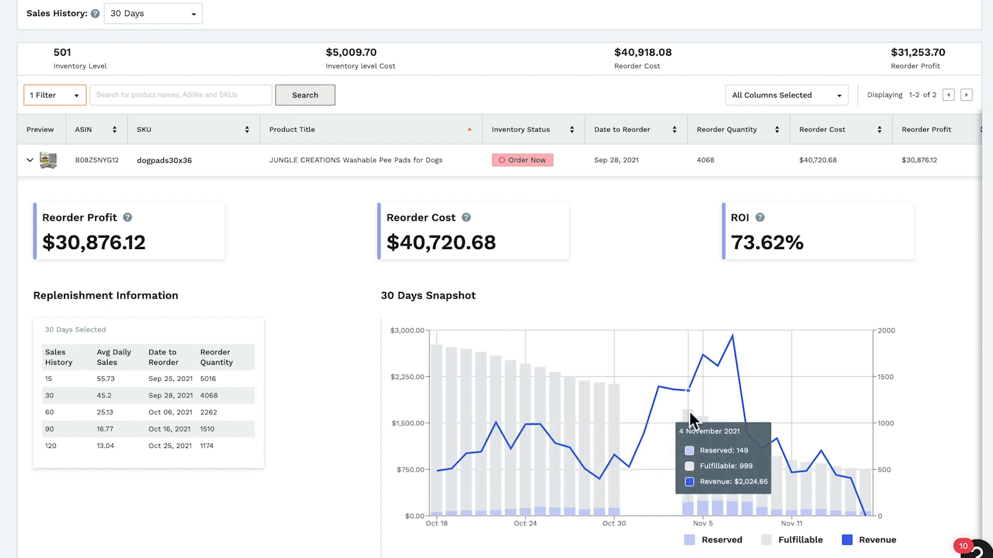
{"action": "mouse_move", "coordinate": [747, 425]}
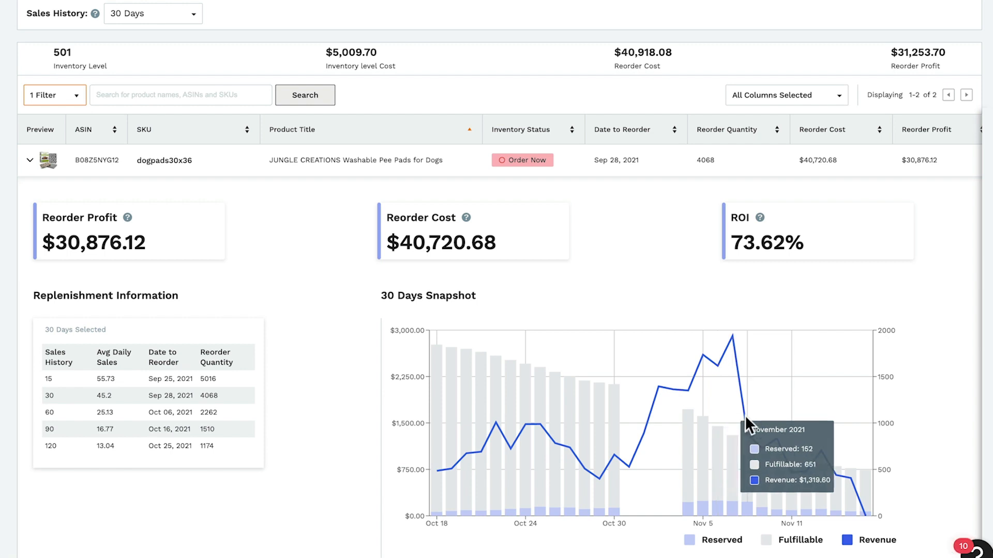